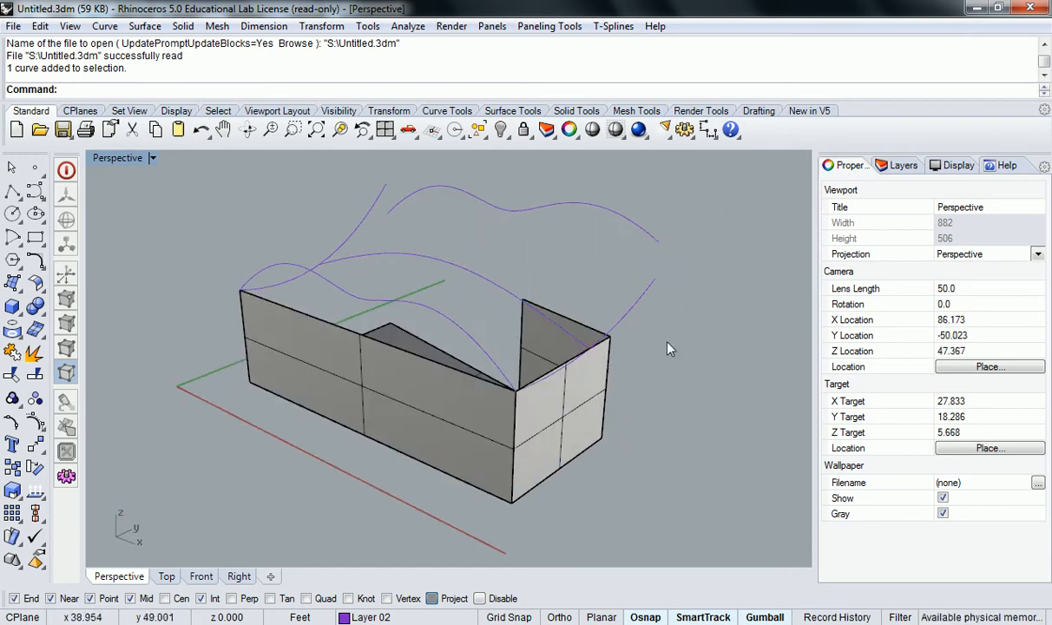
Launch Grasshopper from the Rhino command line
{"action": "type", "text": "Grasshopper"}
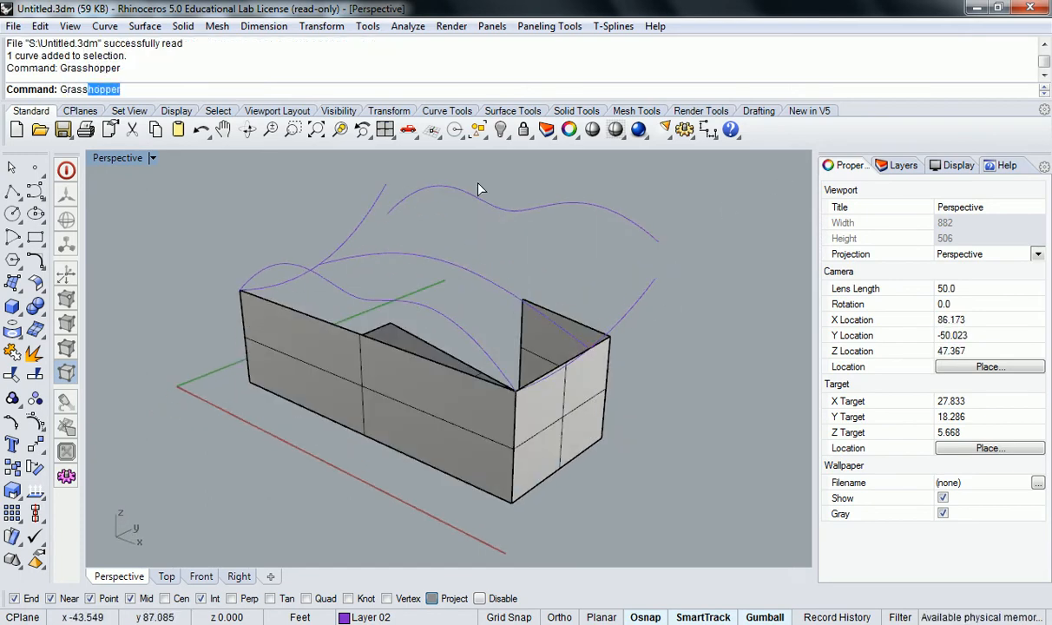
{"action": "key", "text": "Enter"}
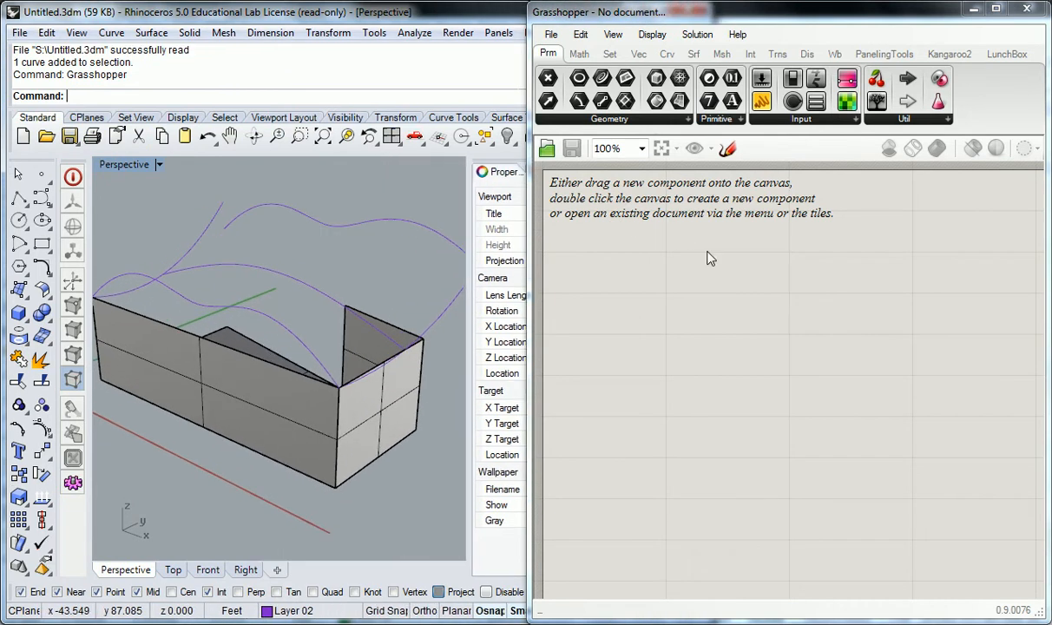
{"action": "mouse_move", "coordinate": [601, 78]}
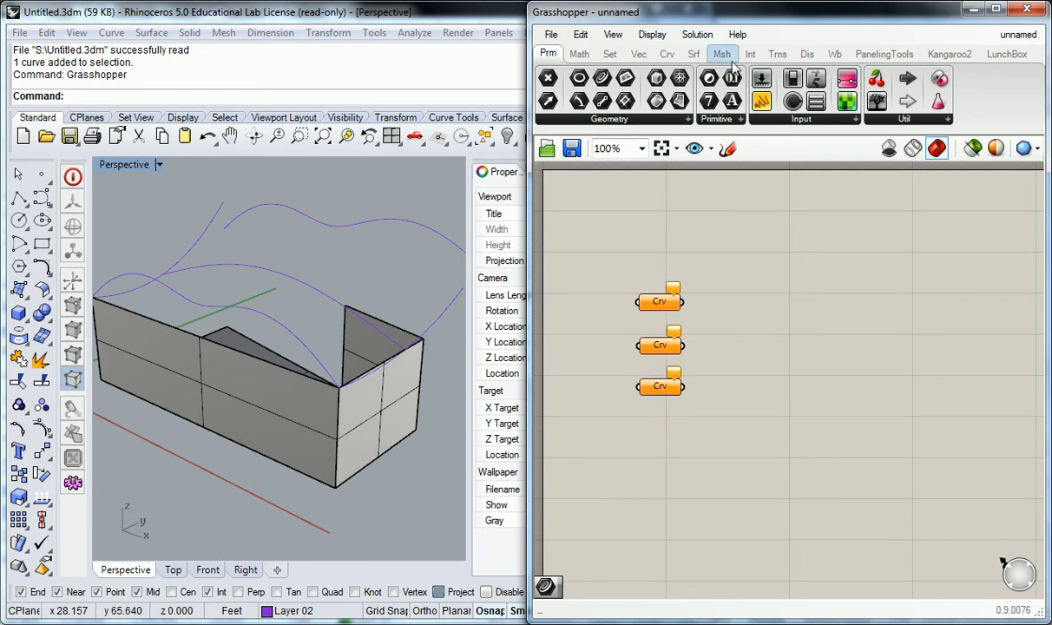
Add a Loft component, set a Rhino curve on a Crv parameter, and wire curves into Loft
{"action": "left_click", "coordinate": [694, 53]}
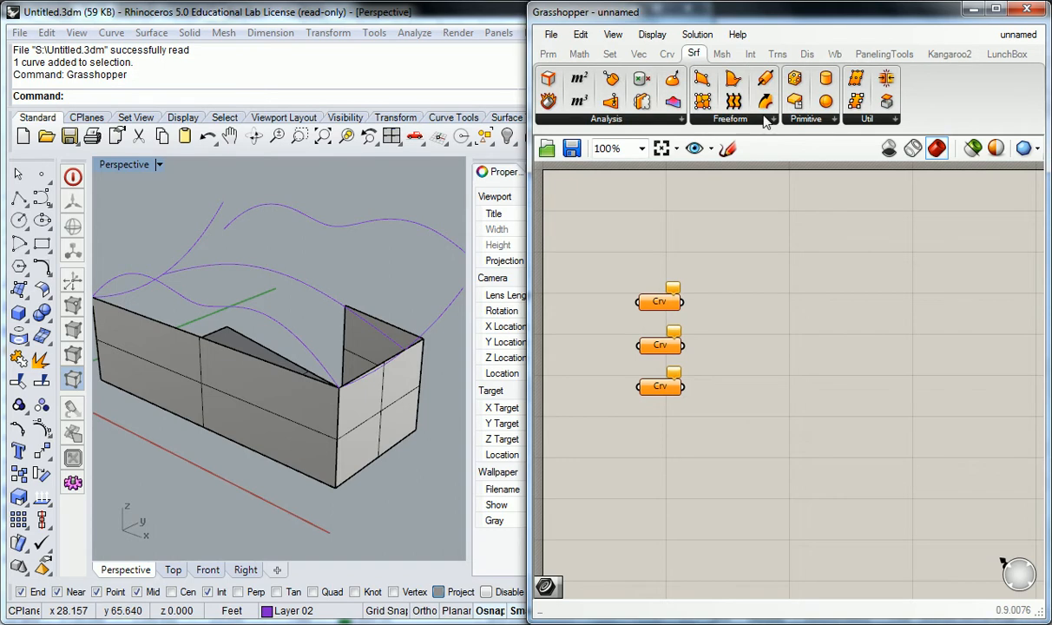
{"action": "left_click", "coordinate": [732, 119]}
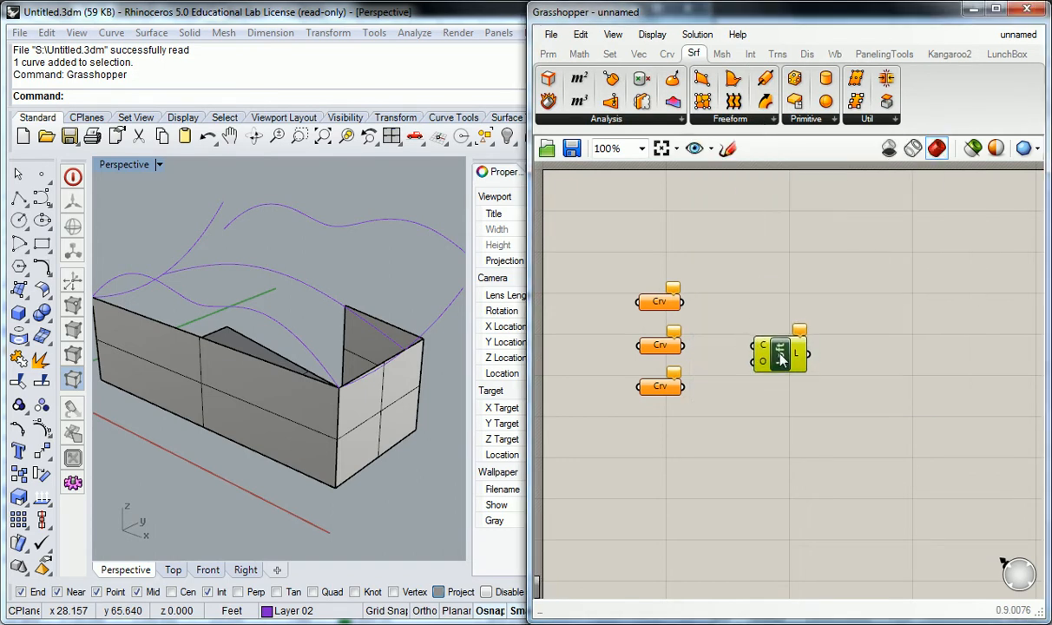
{"action": "right_click", "coordinate": [780, 358]}
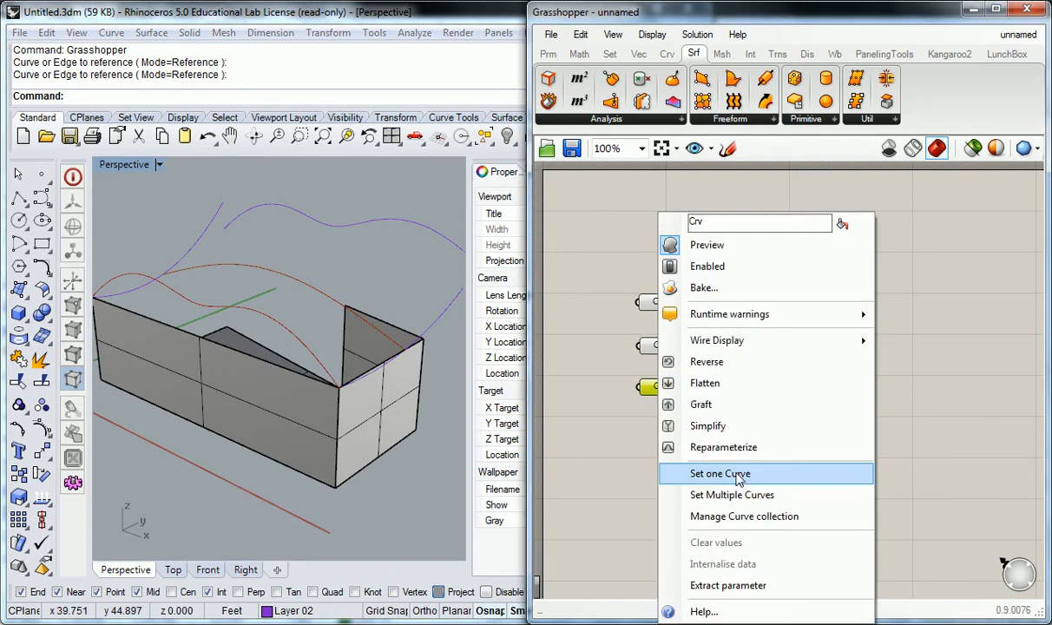
{"action": "left_click", "coordinate": [720, 473]}
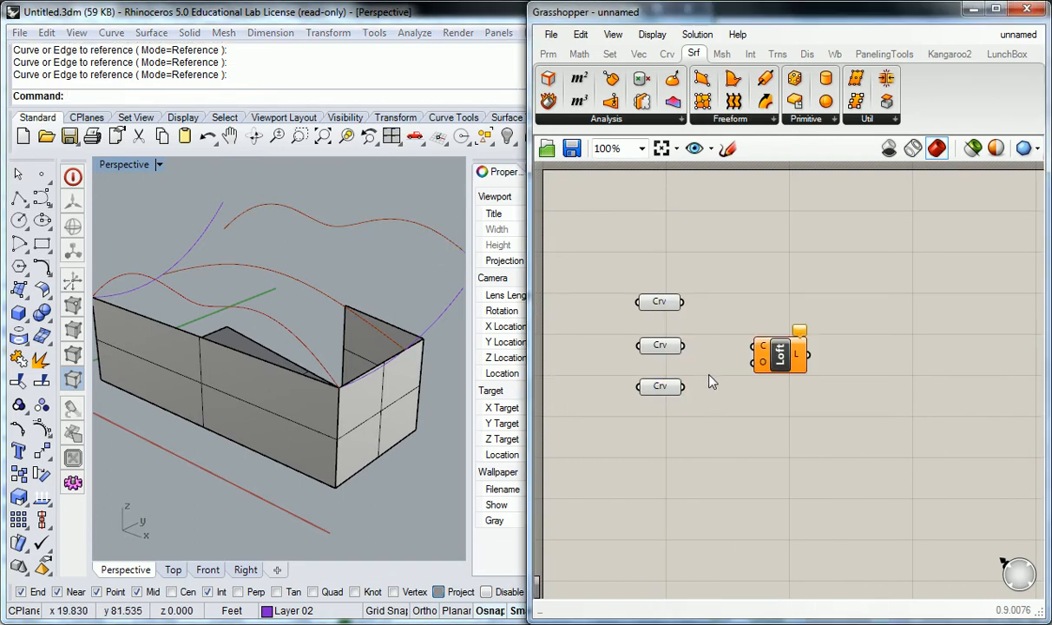
{"action": "left_click_drag", "start_coordinate": [682, 301], "coordinate": [762, 346]}
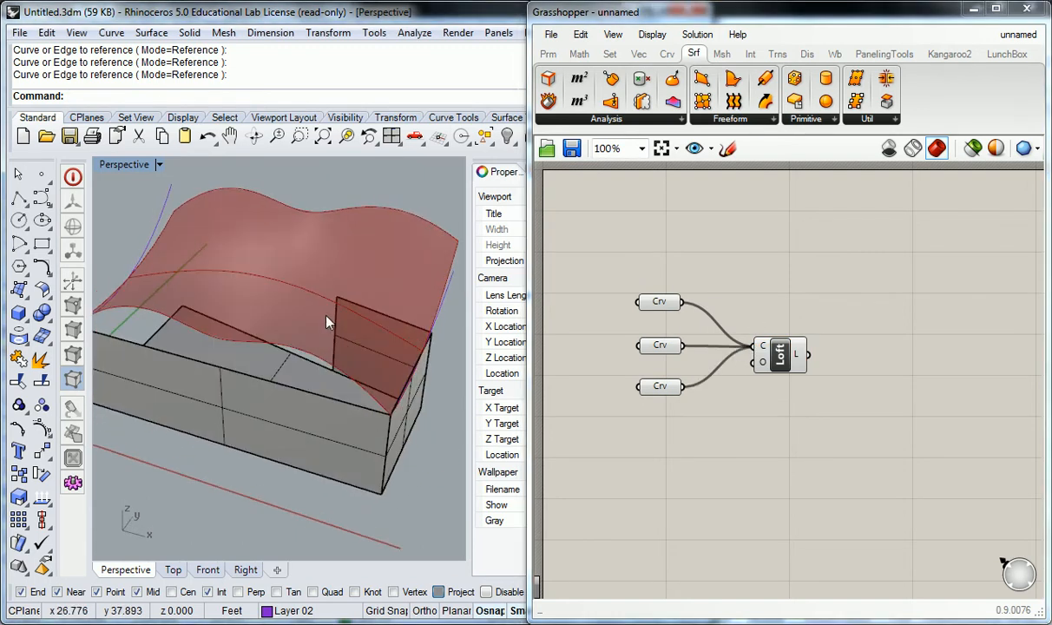
Drag one source curve upward so the lofted surface rises steeply at one end
{"action": "left_click_drag", "start_coordinate": [328, 322], "coordinate": [214, 261]}
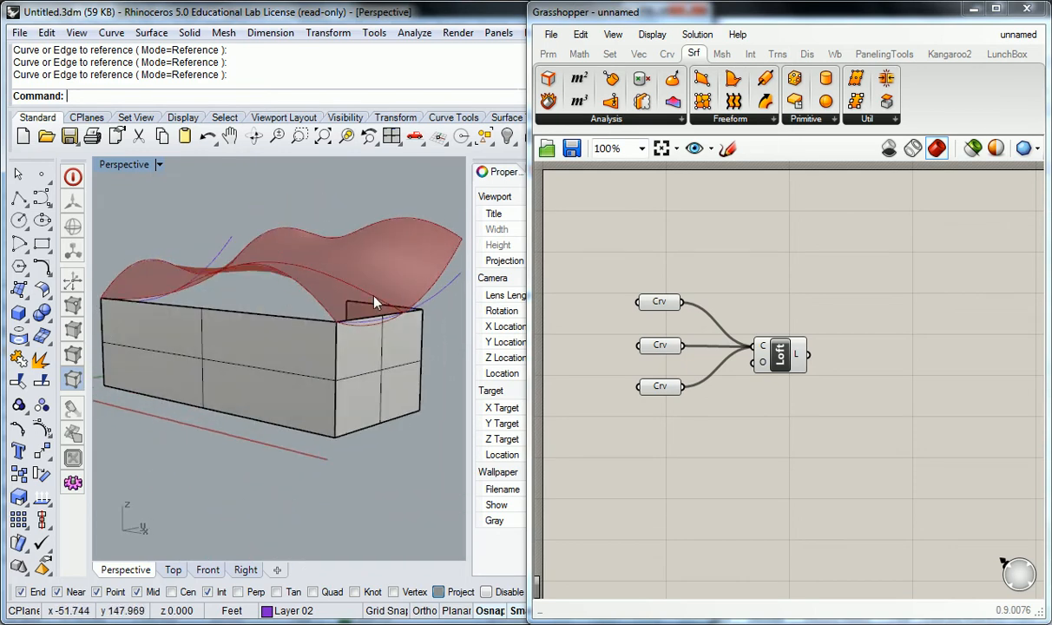
{"action": "left_click_drag", "start_coordinate": [373, 302], "coordinate": [347, 298]}
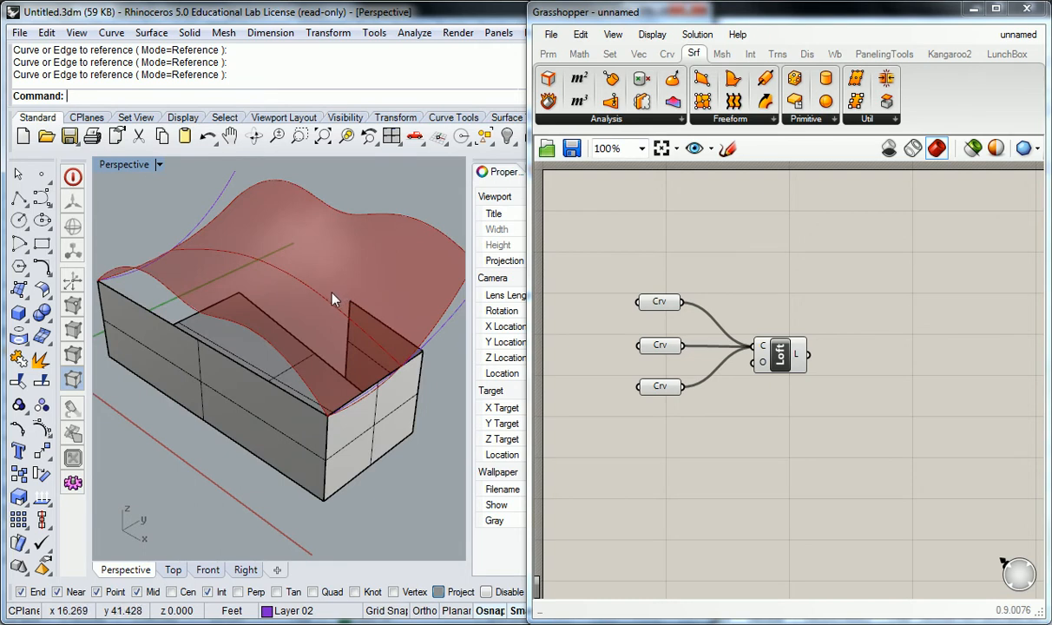
{"action": "mouse_move", "coordinate": [326, 303]}
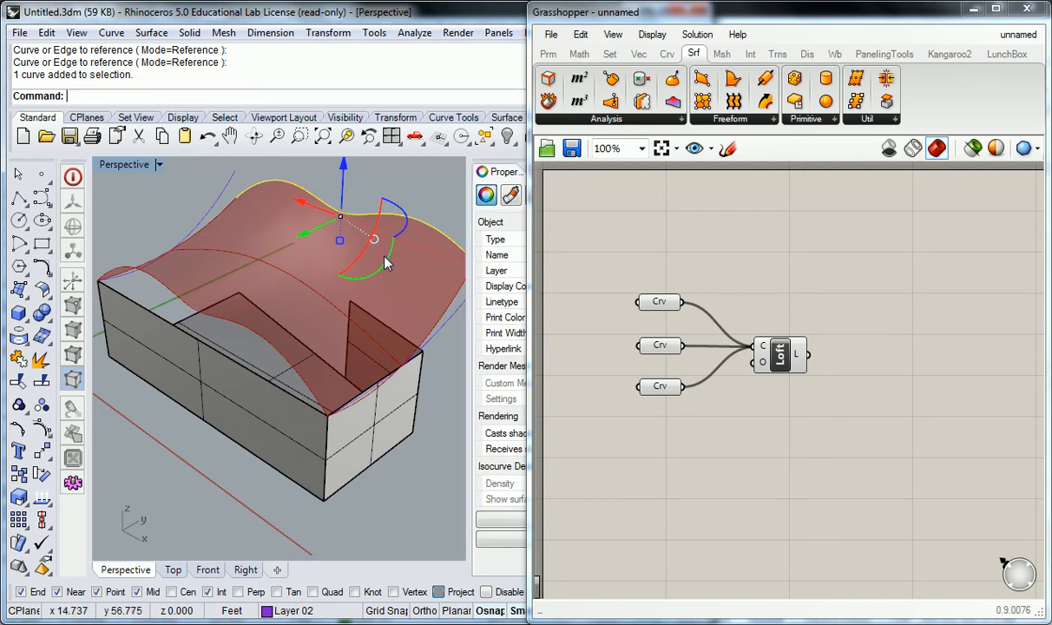
{"action": "left_click_drag", "start_coordinate": [387, 261], "coordinate": [385, 402]}
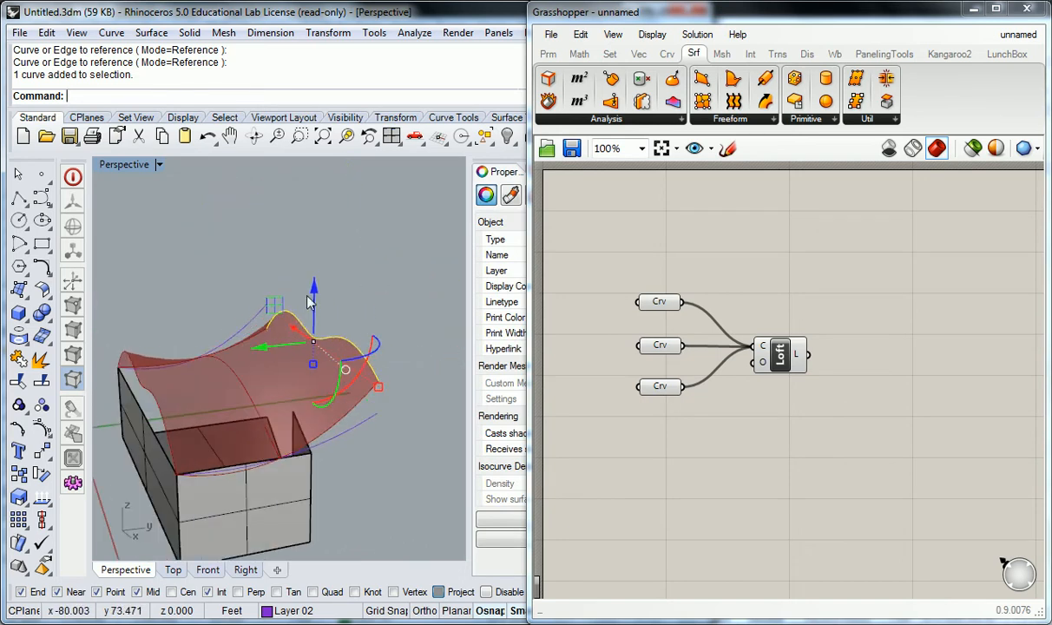
{"action": "mouse_move", "coordinate": [317, 289]}
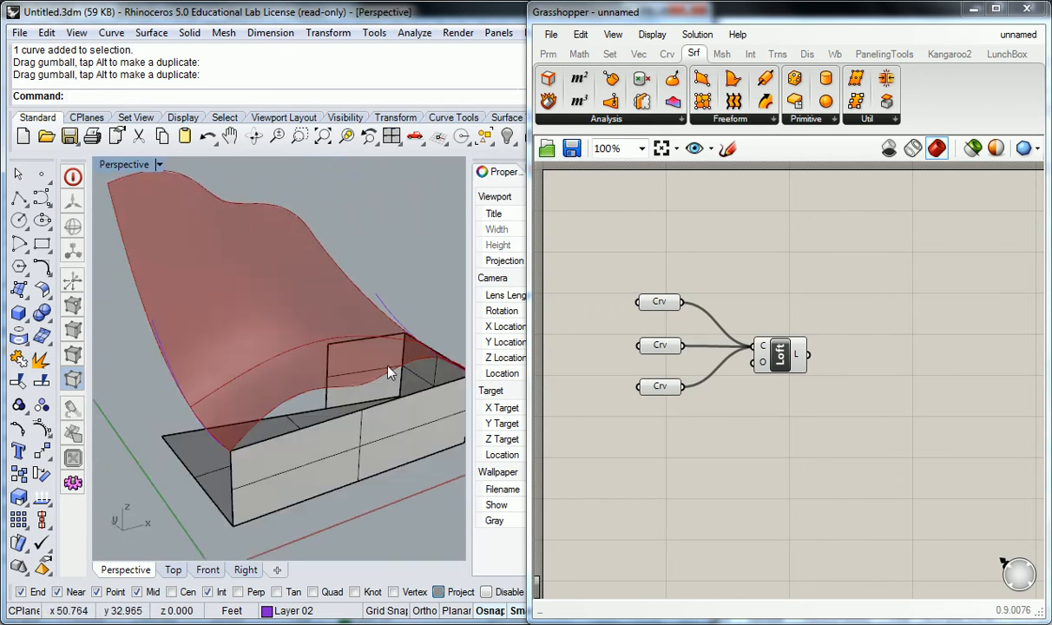
{"action": "mouse_move", "coordinate": [380, 373]}
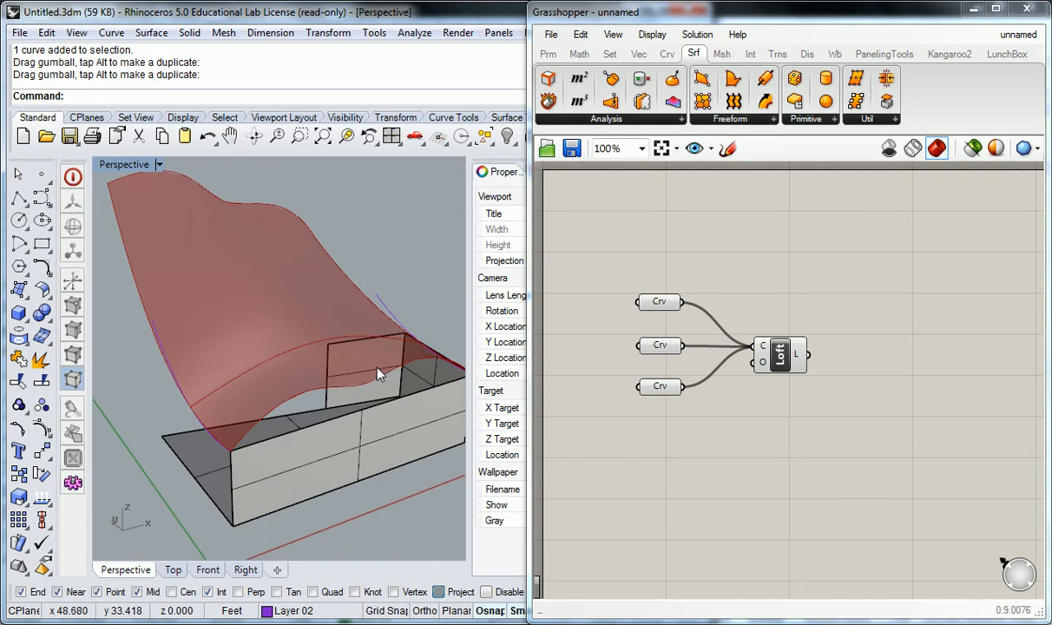
{"action": "mouse_move", "coordinate": [374, 388]}
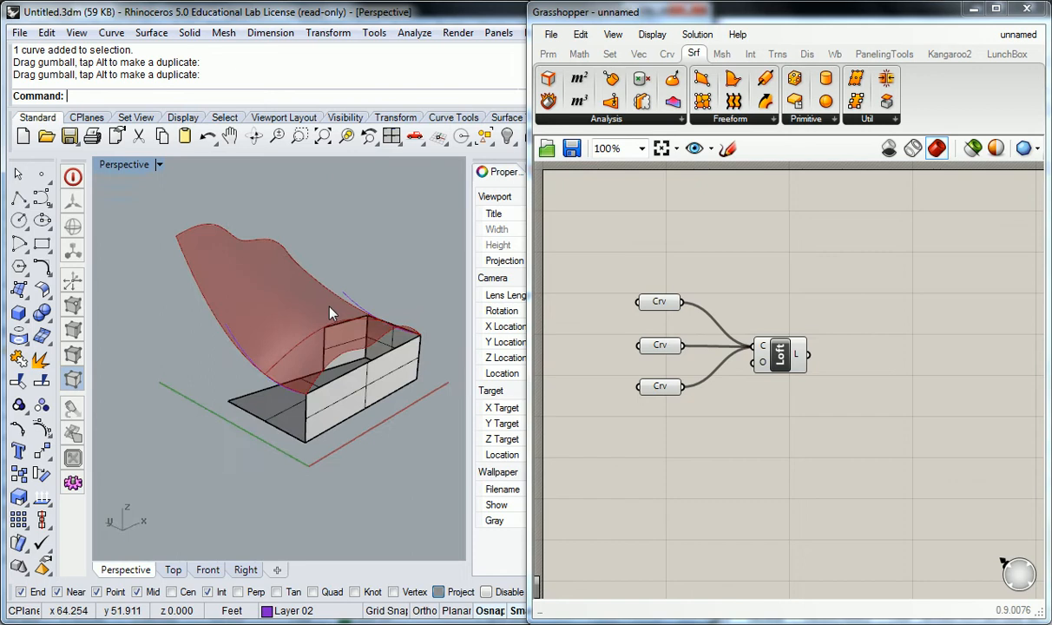
Orbit the Perspective view to see the model side-on
{"action": "left_click_drag", "start_coordinate": [330, 313], "coordinate": [287, 338]}
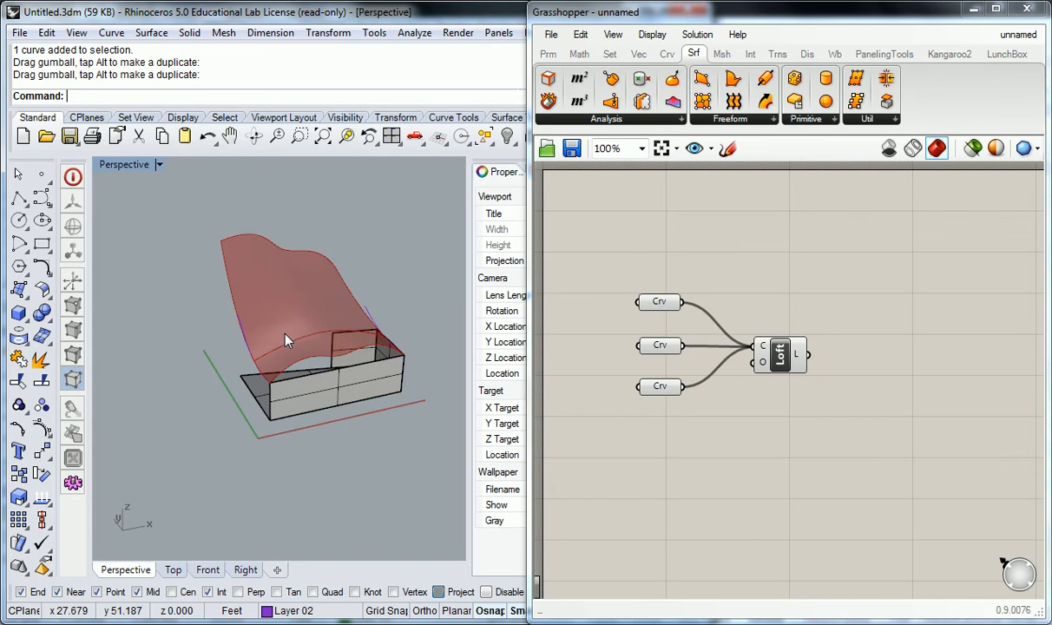
{"action": "mouse_move", "coordinate": [302, 258]}
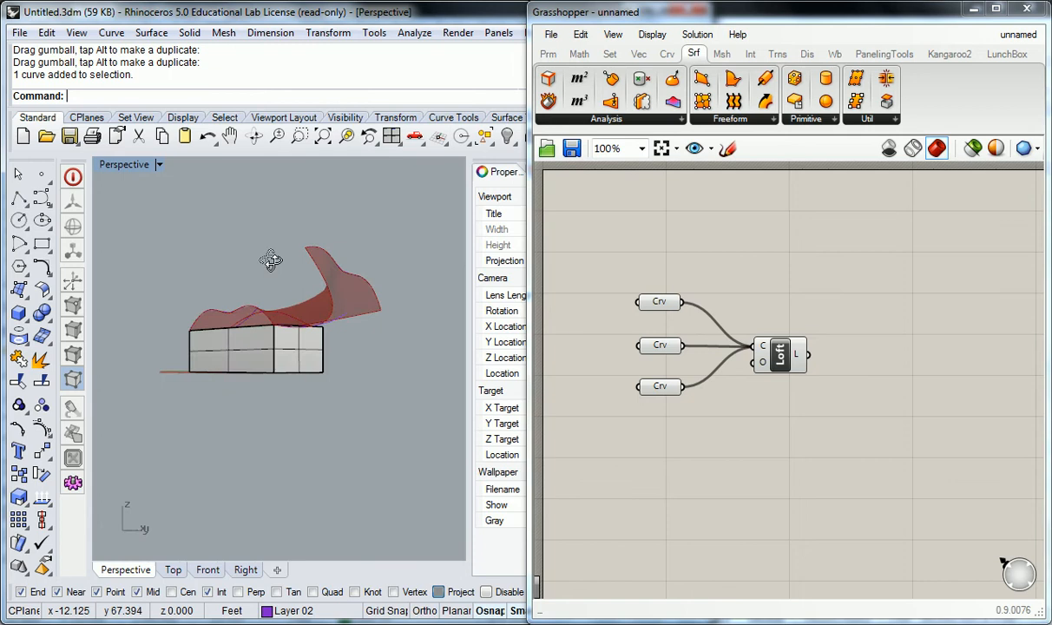
{"action": "left_click_drag", "start_coordinate": [271, 260], "coordinate": [321, 326]}
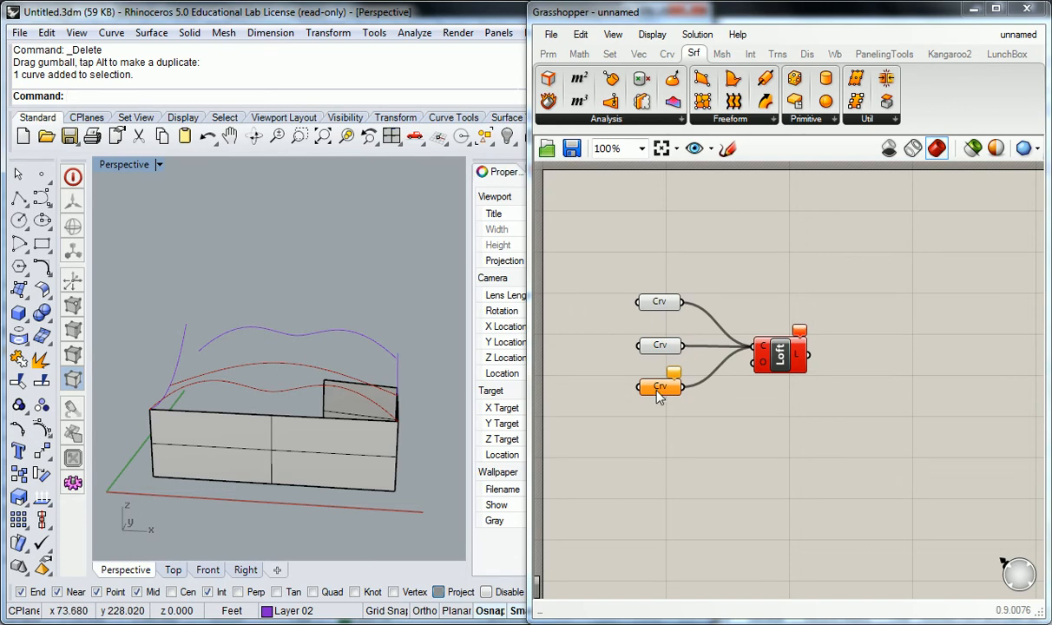
Select the orange curve parameter that lost its referenced curve
{"action": "left_click", "coordinate": [659, 386]}
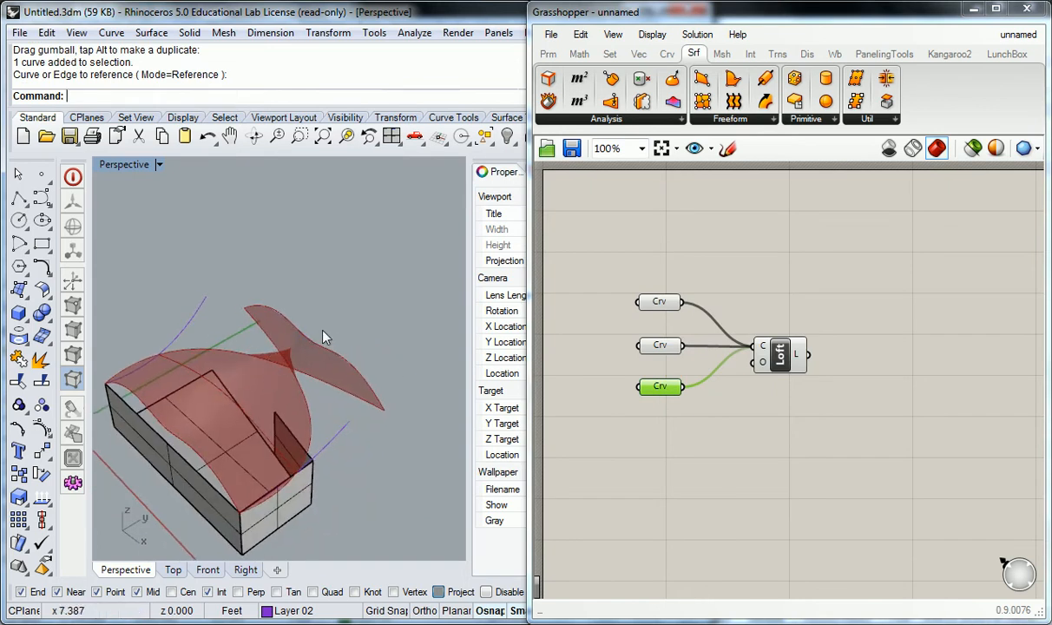
{"action": "mouse_move", "coordinate": [312, 331]}
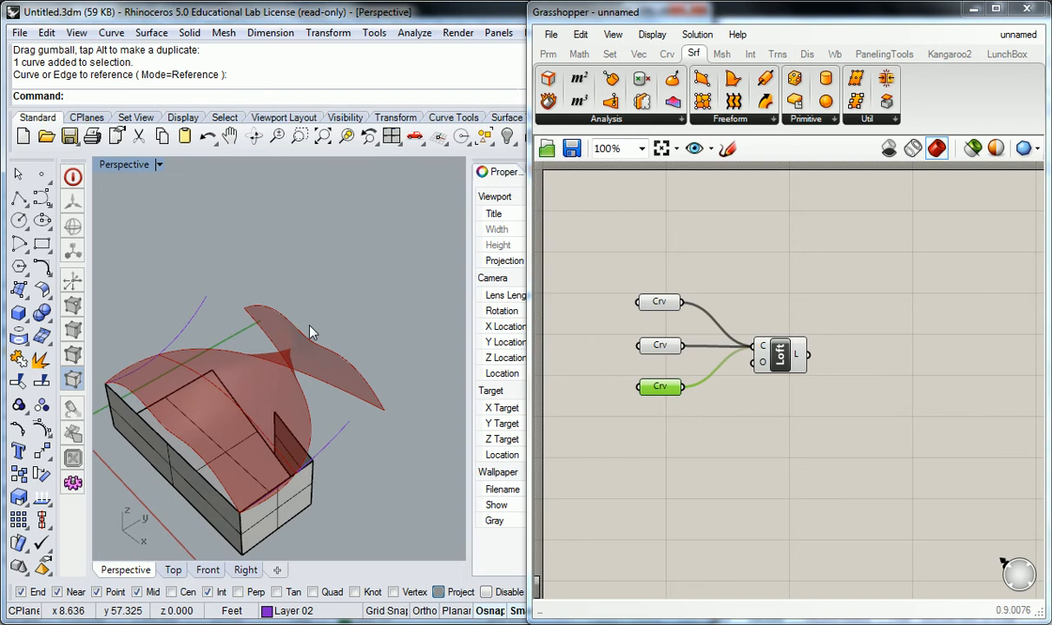
{"action": "mouse_move", "coordinate": [272, 379]}
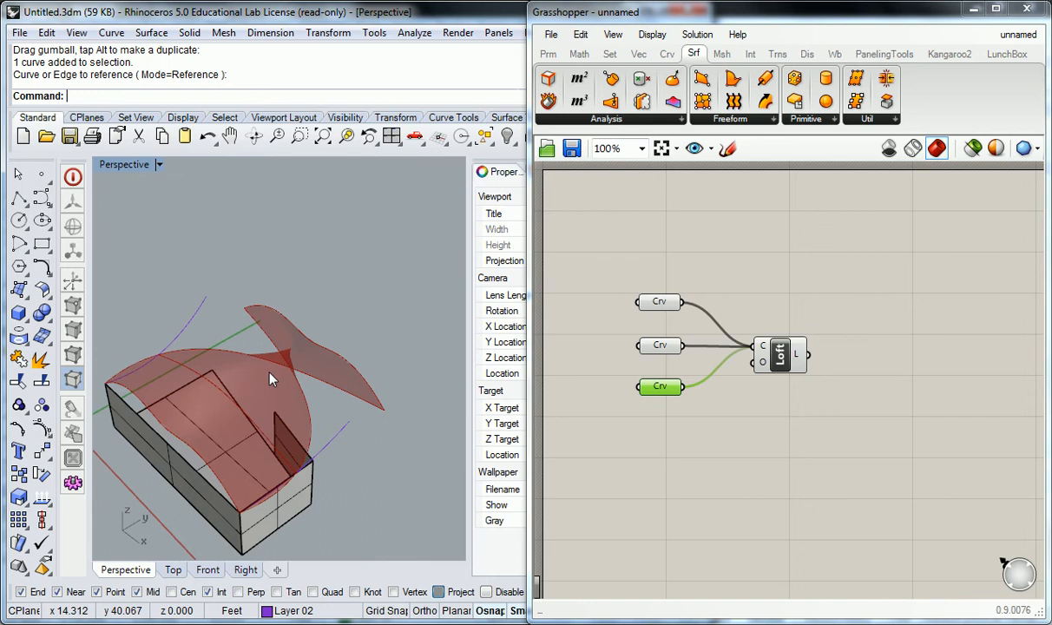
Orbit to view the twisted surface and start placing a data panel
{"action": "left_click_drag", "start_coordinate": [269, 390], "coordinate": [328, 338]}
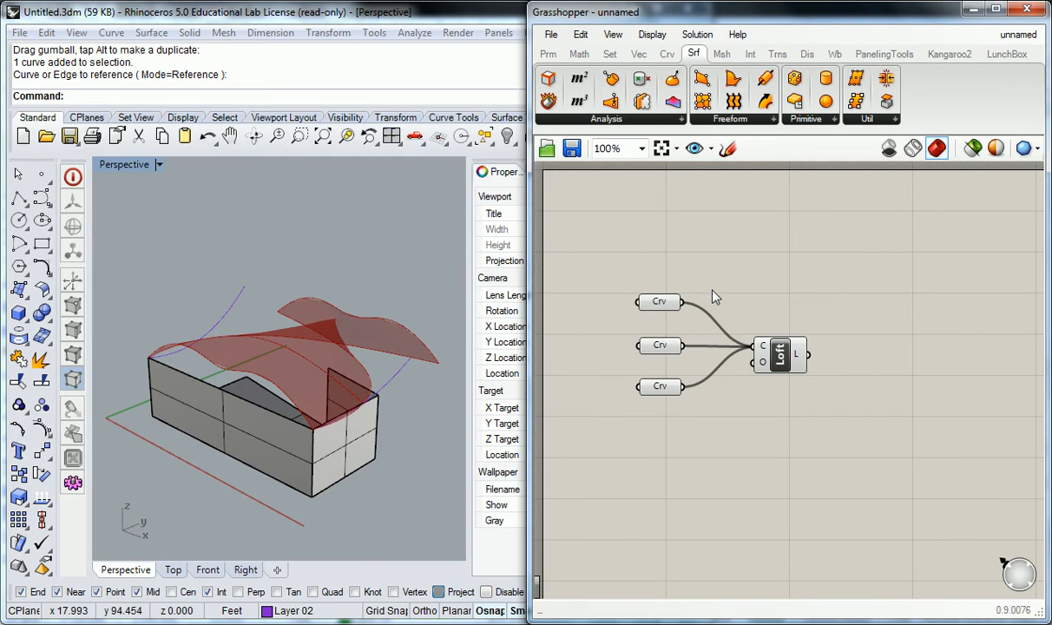
{"action": "mouse_move", "coordinate": [792, 315]}
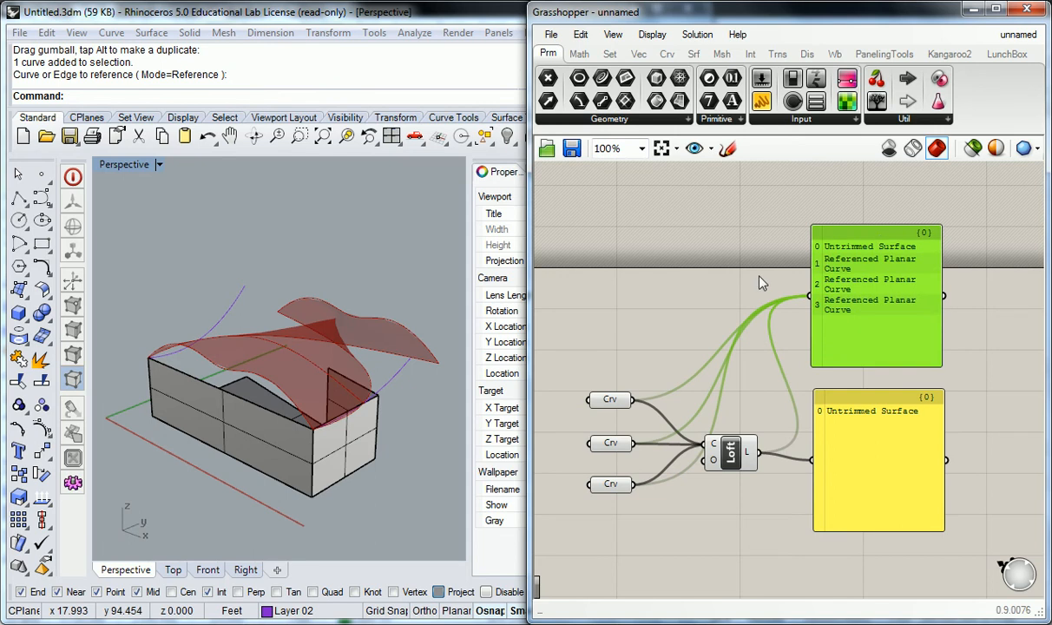
{"action": "left_click_drag", "start_coordinate": [641, 321], "coordinate": [955, 573]}
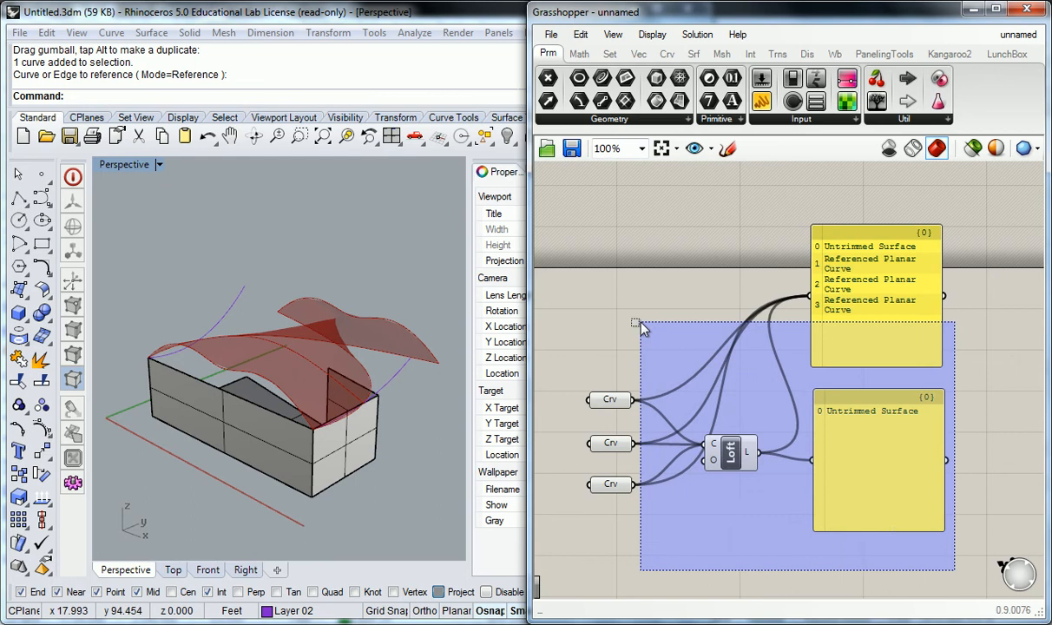
{"action": "scroll", "scroll_direction": "down", "scroll_amount": 3}
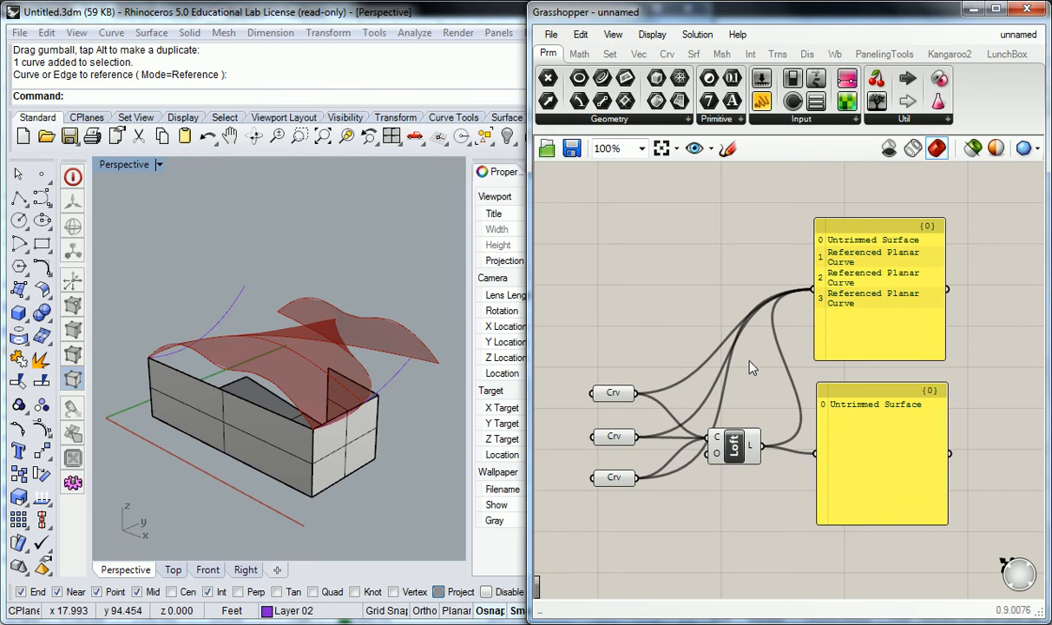
{"action": "mouse_move", "coordinate": [686, 408]}
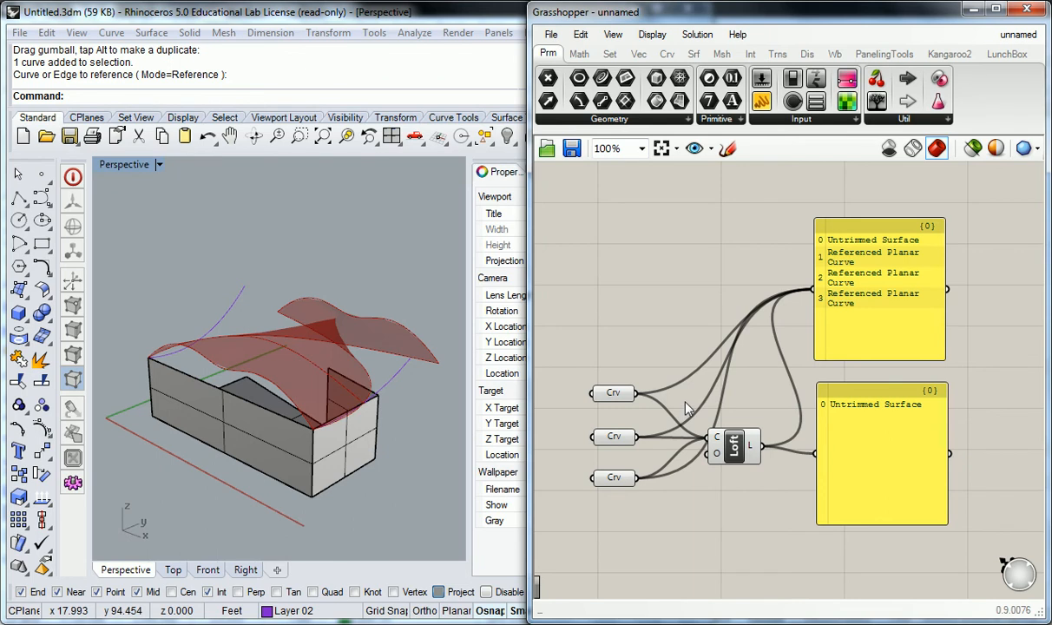
{"action": "mouse_move", "coordinate": [682, 413]}
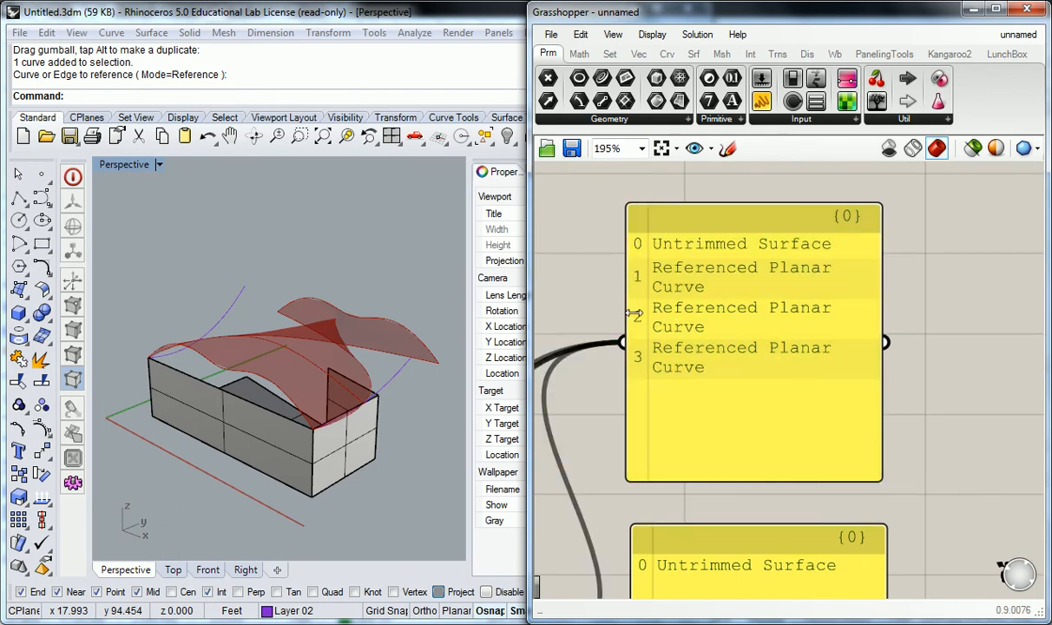
{"action": "mouse_move", "coordinate": [669, 393]}
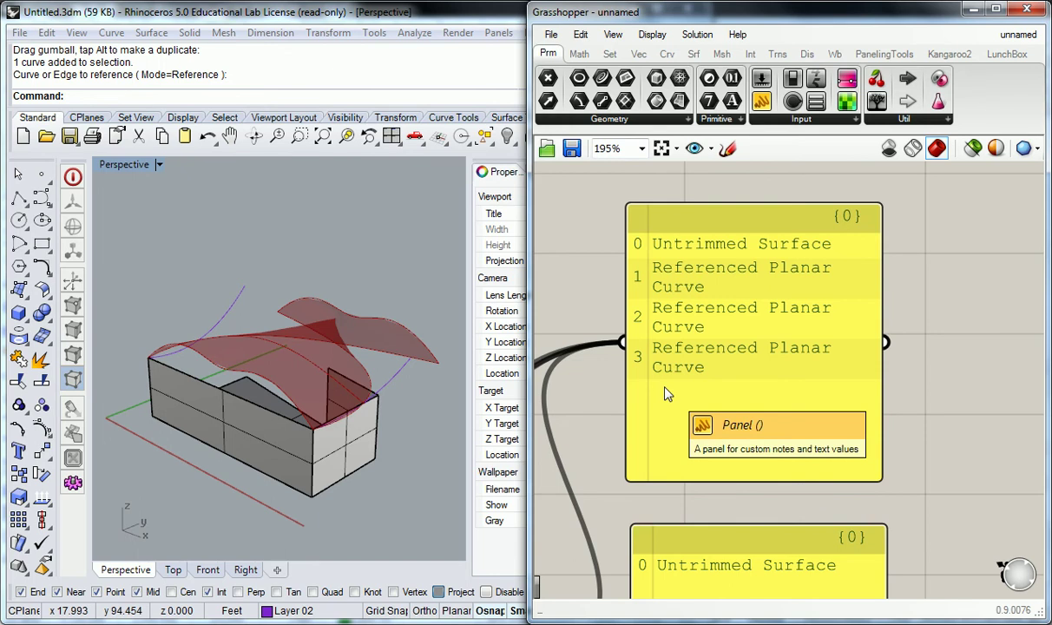
{"action": "mouse_move", "coordinate": [675, 369]}
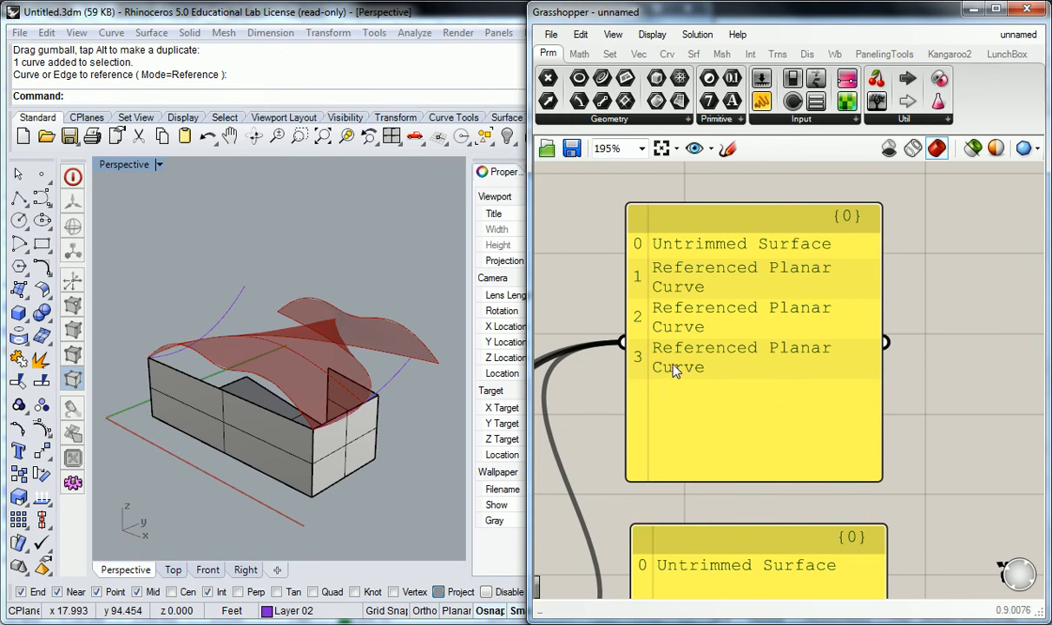
{"action": "mouse_move", "coordinate": [673, 369]}
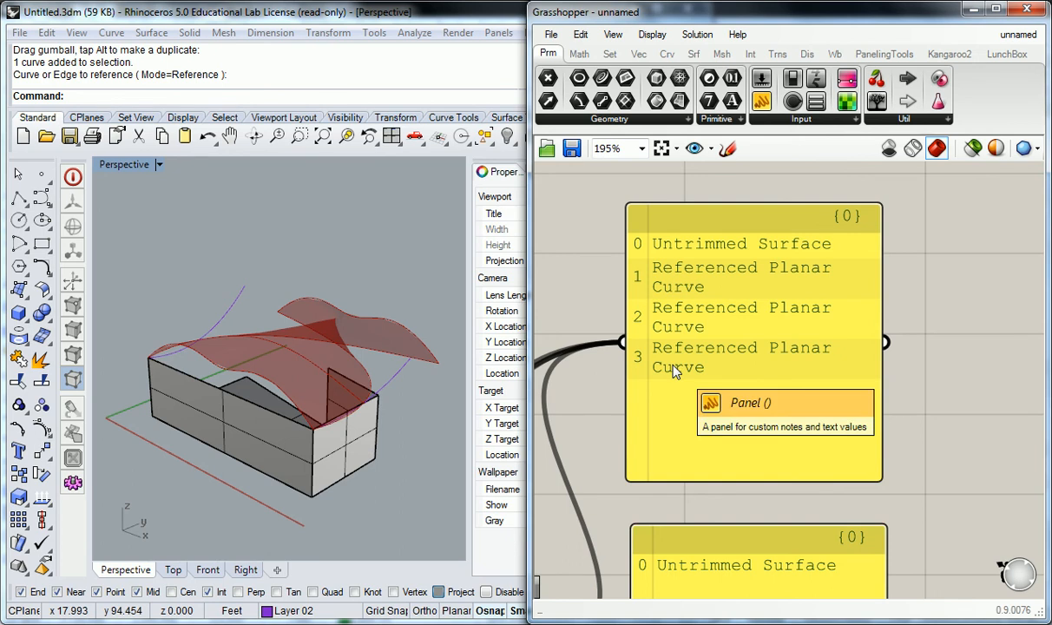
{"action": "scroll", "scroll_direction": "down", "scroll_amount": 3}
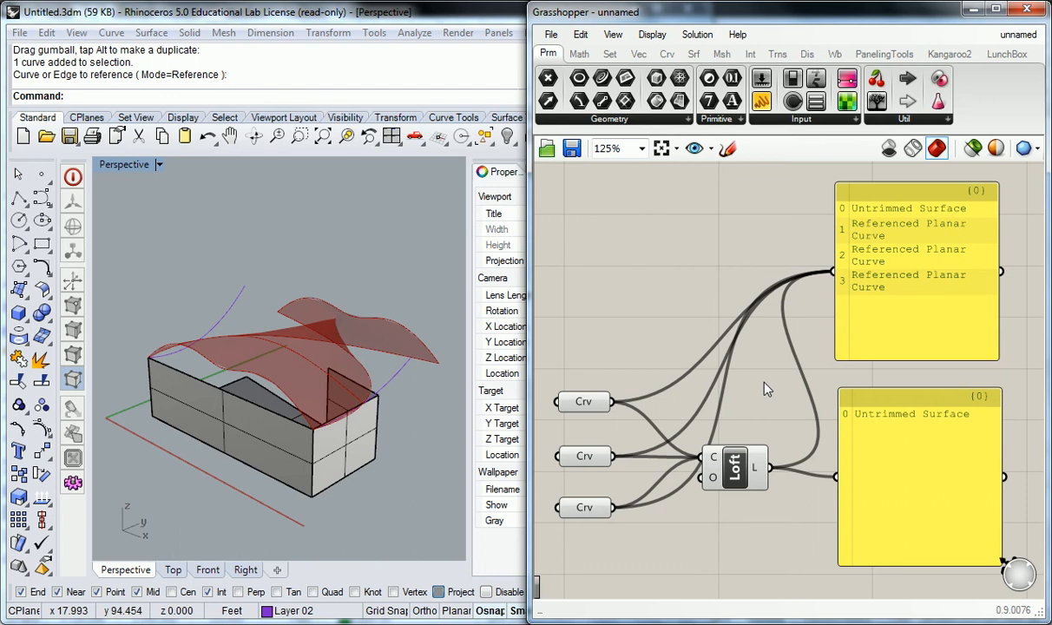
{"action": "mouse_move", "coordinate": [760, 392]}
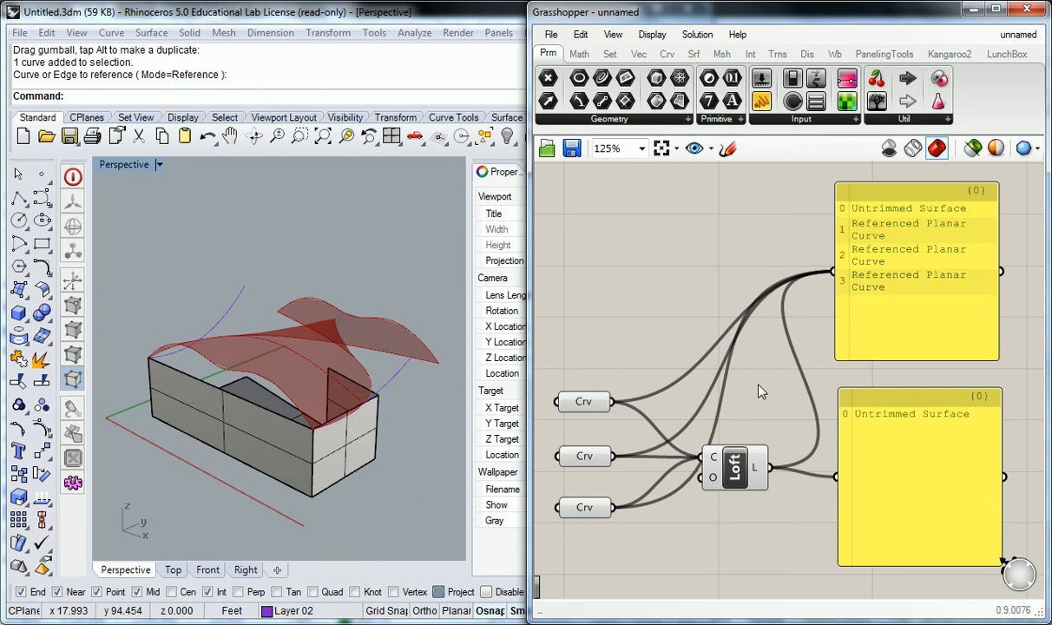
{"action": "key", "text": "alt+tab"}
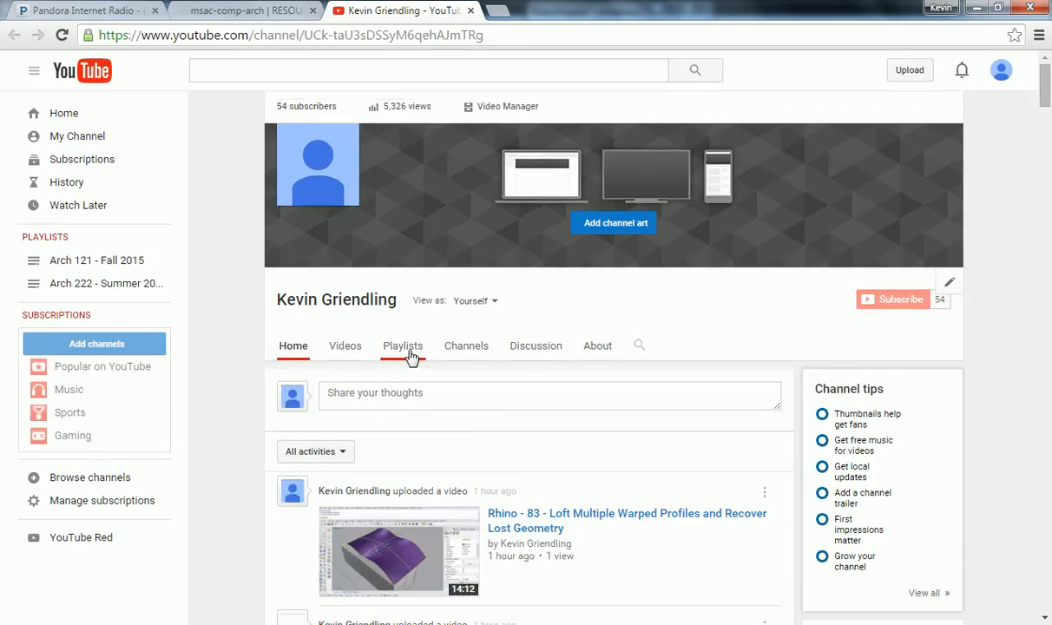
Open the Arch 222 - Summer 2015 playlist and scroll through its videos
{"action": "left_click", "coordinate": [403, 345]}
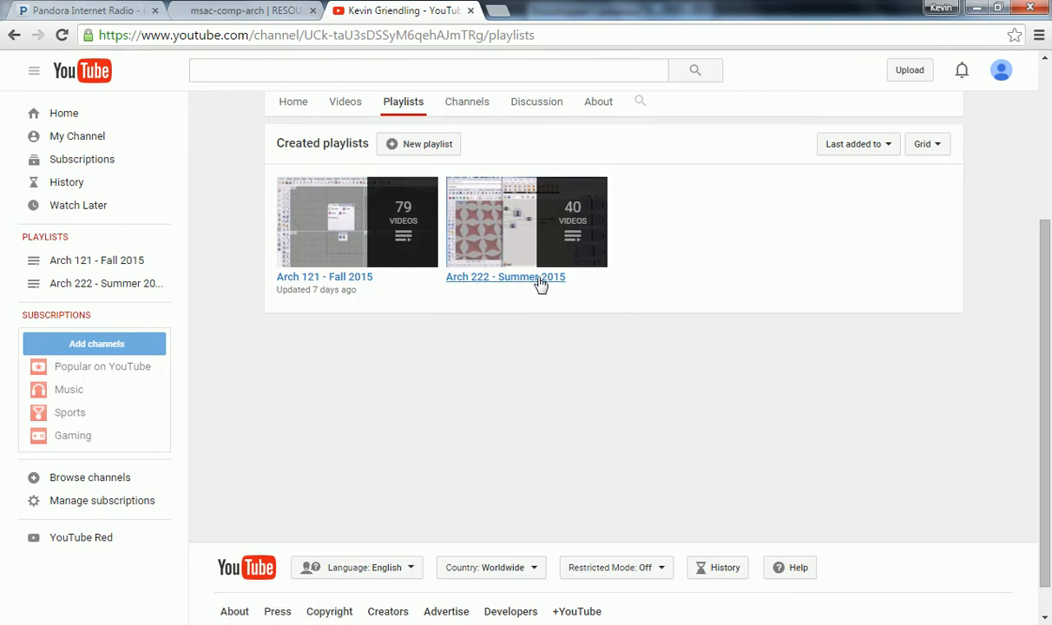
{"action": "left_click", "coordinate": [506, 276]}
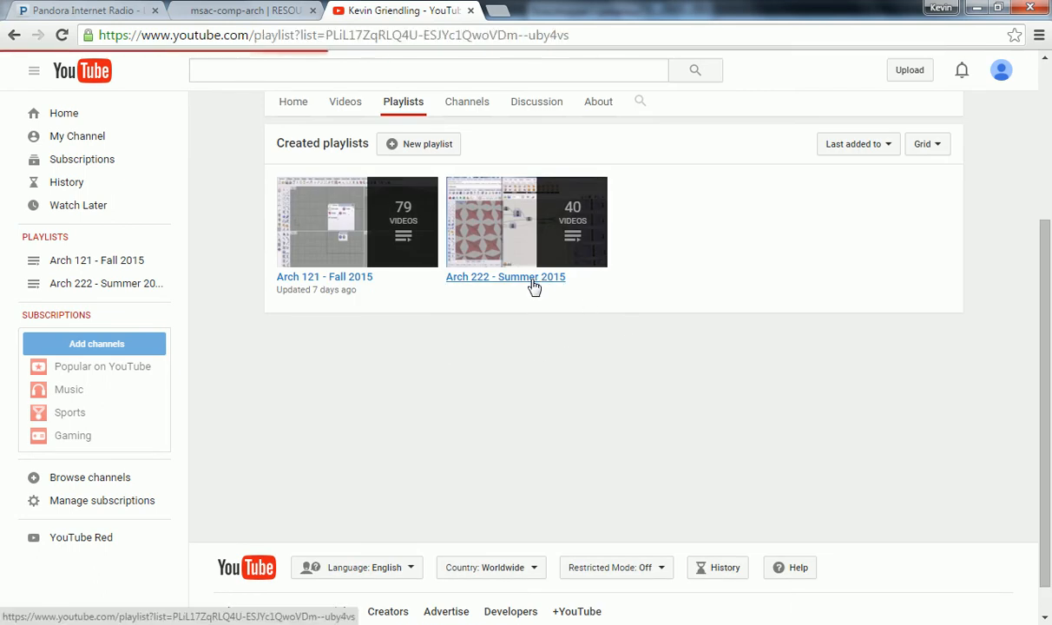
{"action": "left_click", "coordinate": [504, 276]}
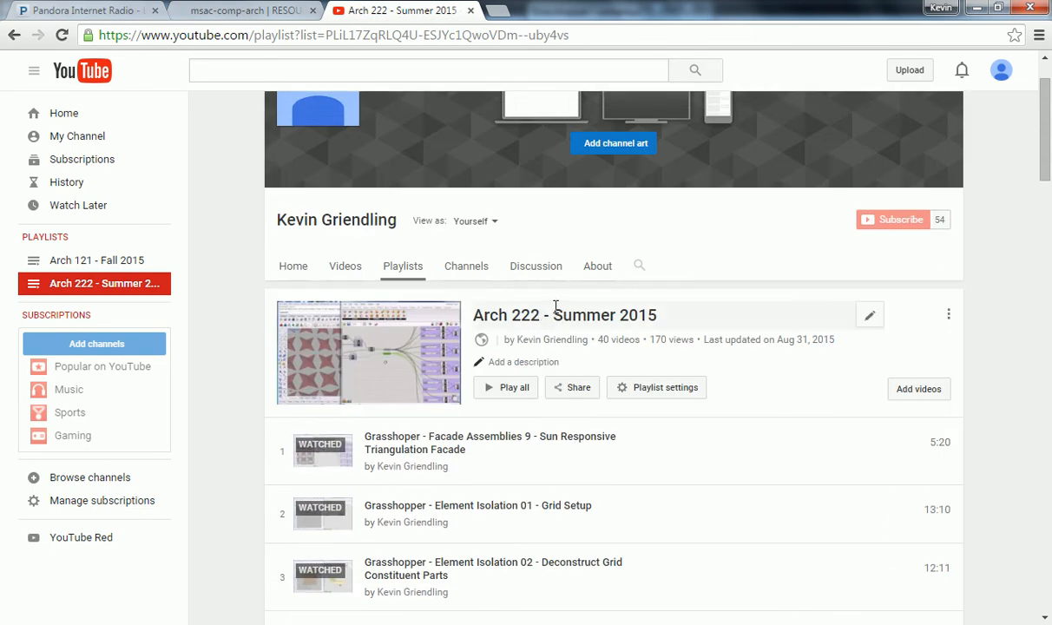
{"action": "scroll", "scroll_direction": "down", "scroll_amount": 3}
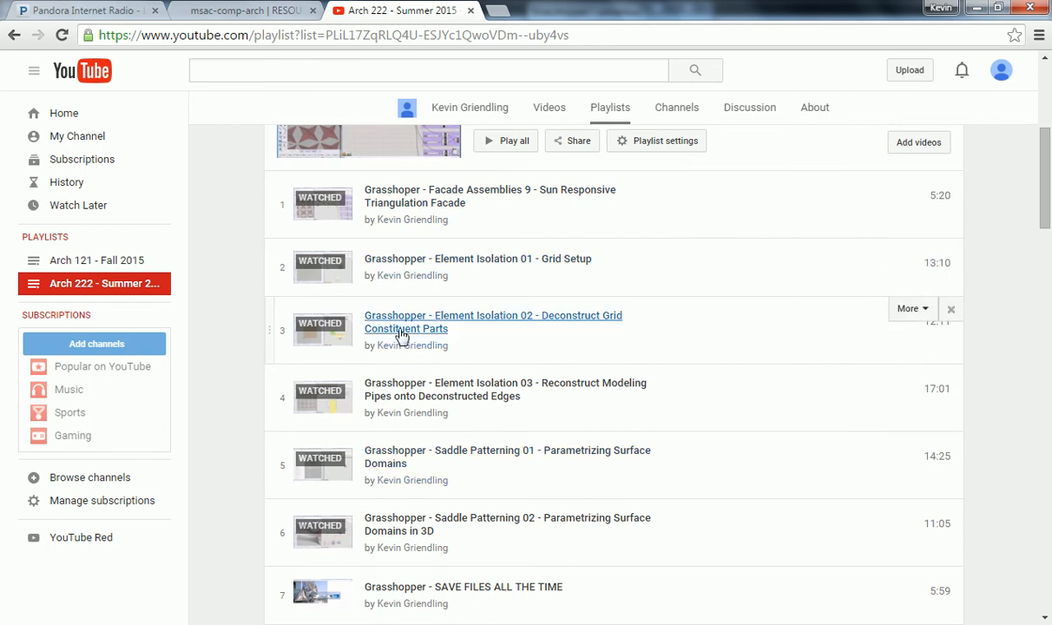
{"action": "scroll", "scroll_direction": "down", "scroll_amount": 3}
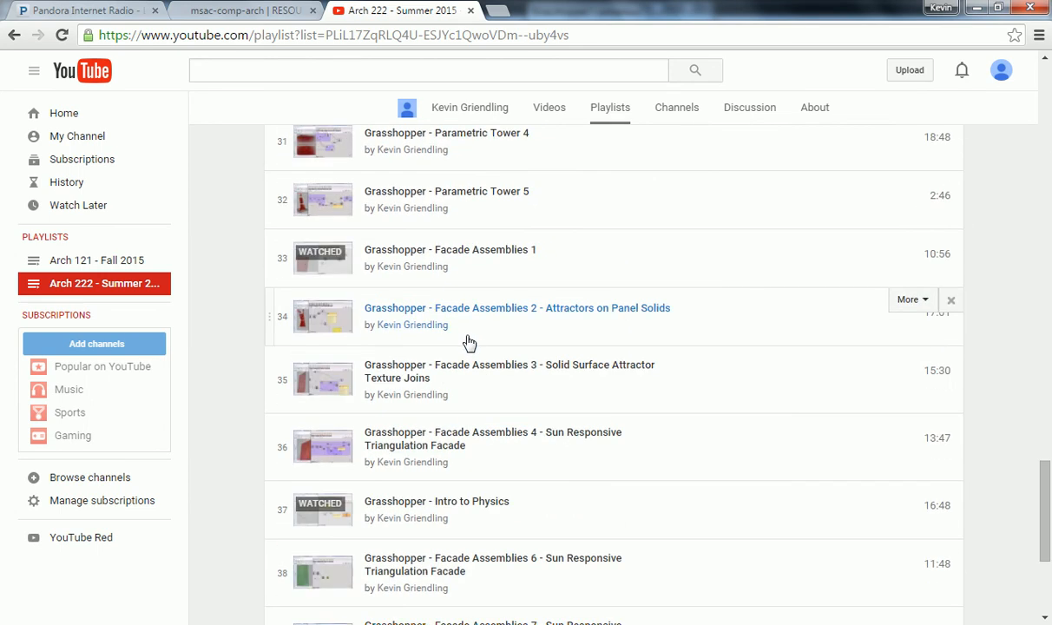
{"action": "scroll", "scroll_direction": "down", "scroll_amount": 3}
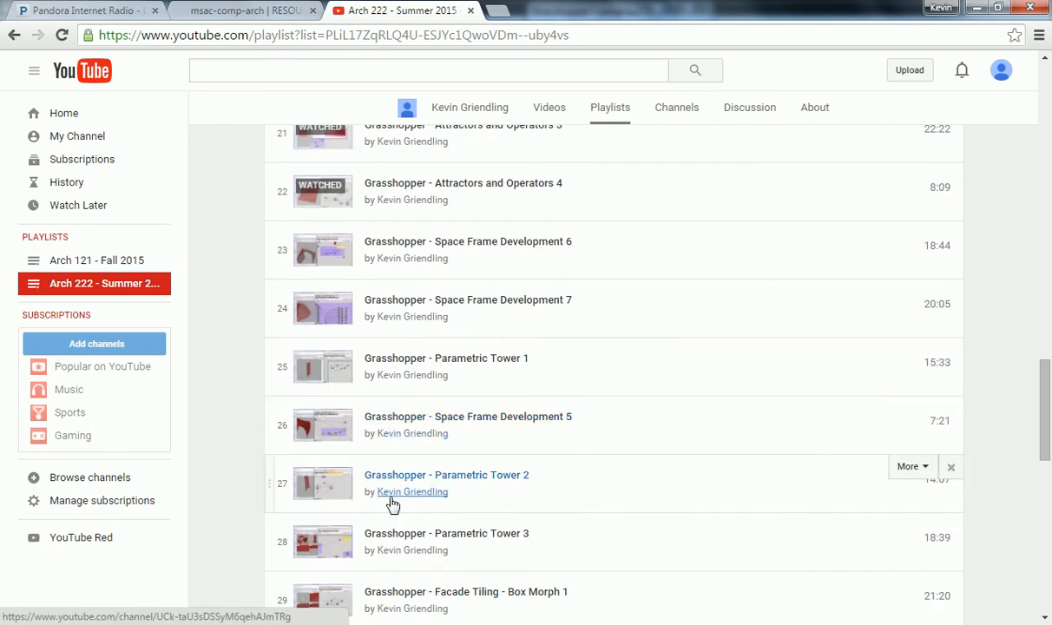
{"action": "scroll", "scroll_direction": "up", "scroll_amount": 3}
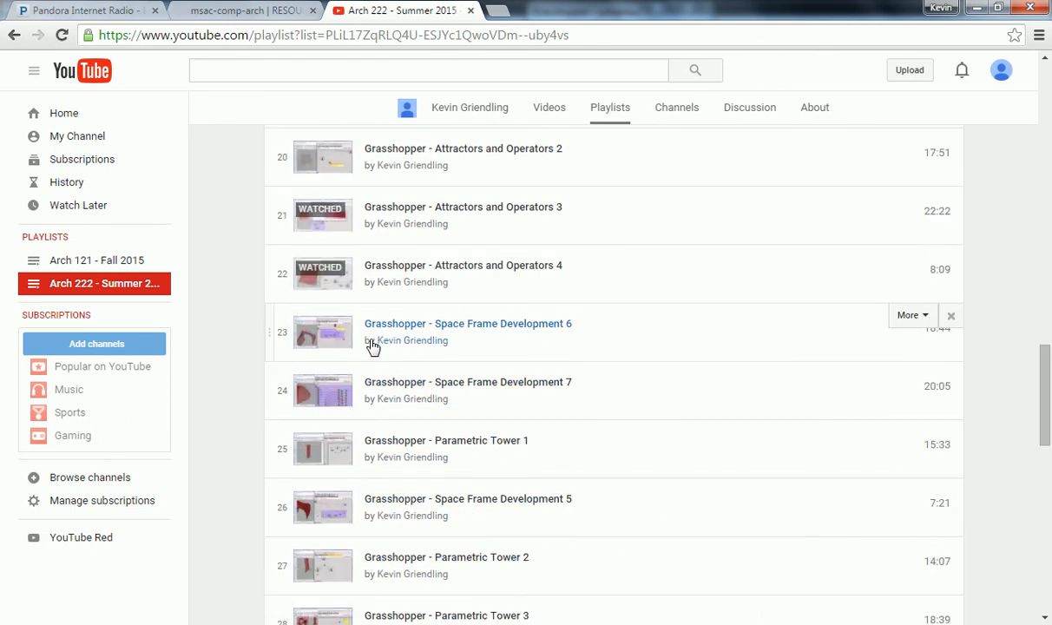
{"action": "mouse_move", "coordinate": [508, 387]}
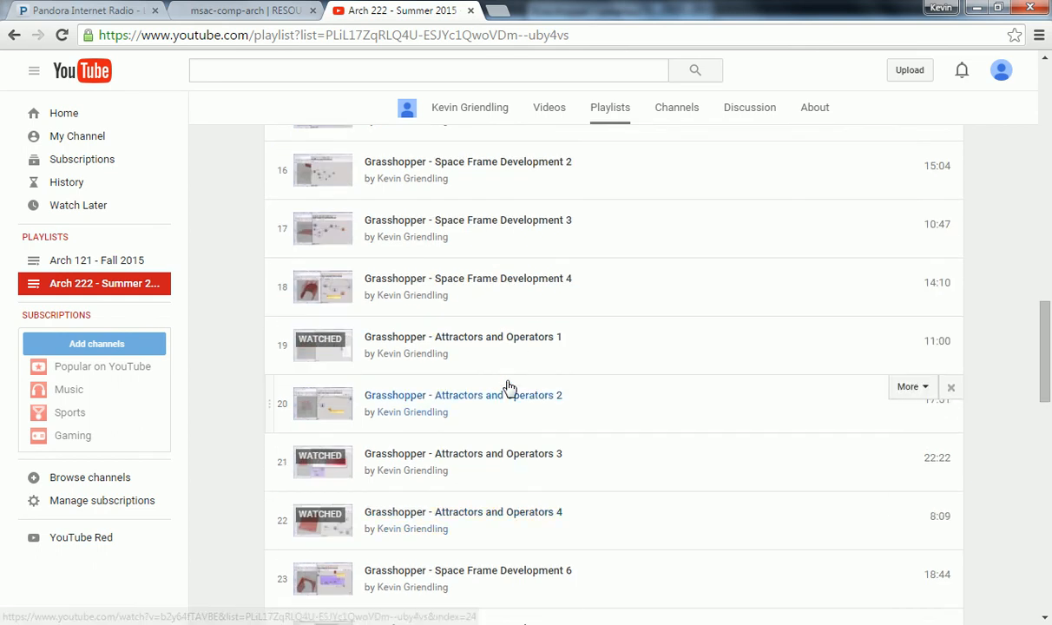
{"action": "scroll", "scroll_direction": "down", "scroll_amount": 3}
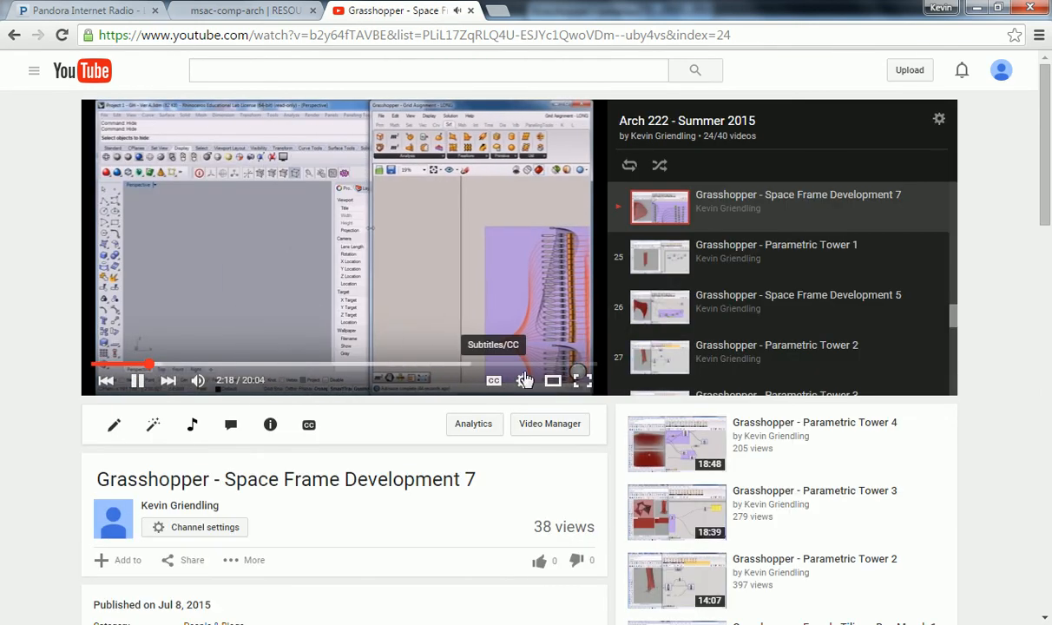
Play Grasshopper - Space Frame Development 7 full screen
{"action": "left_click", "coordinate": [580, 380]}
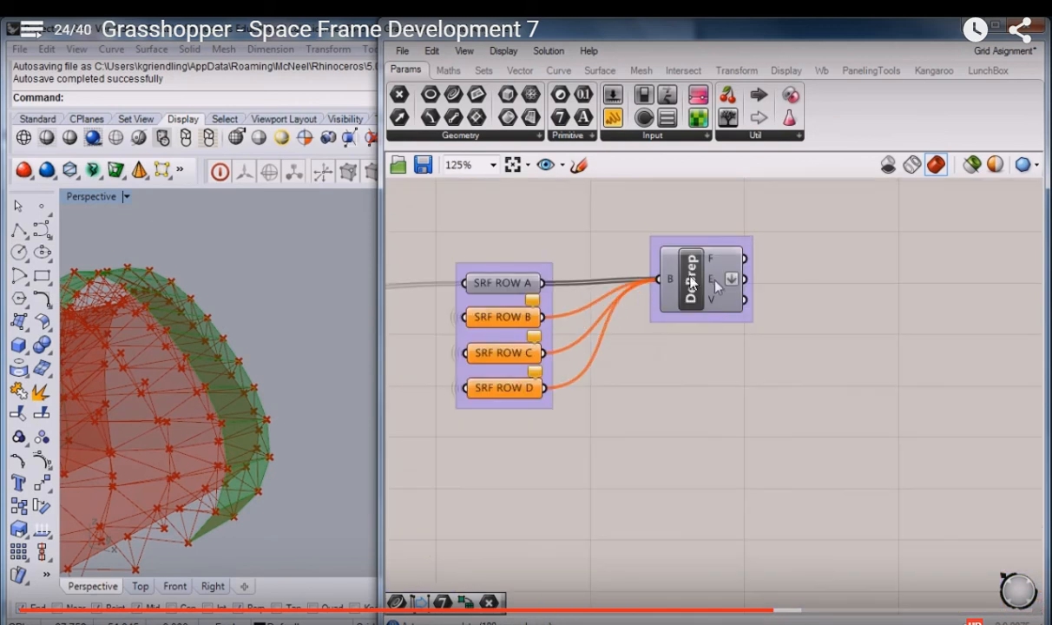
{"action": "mouse_move", "coordinate": [691, 282]}
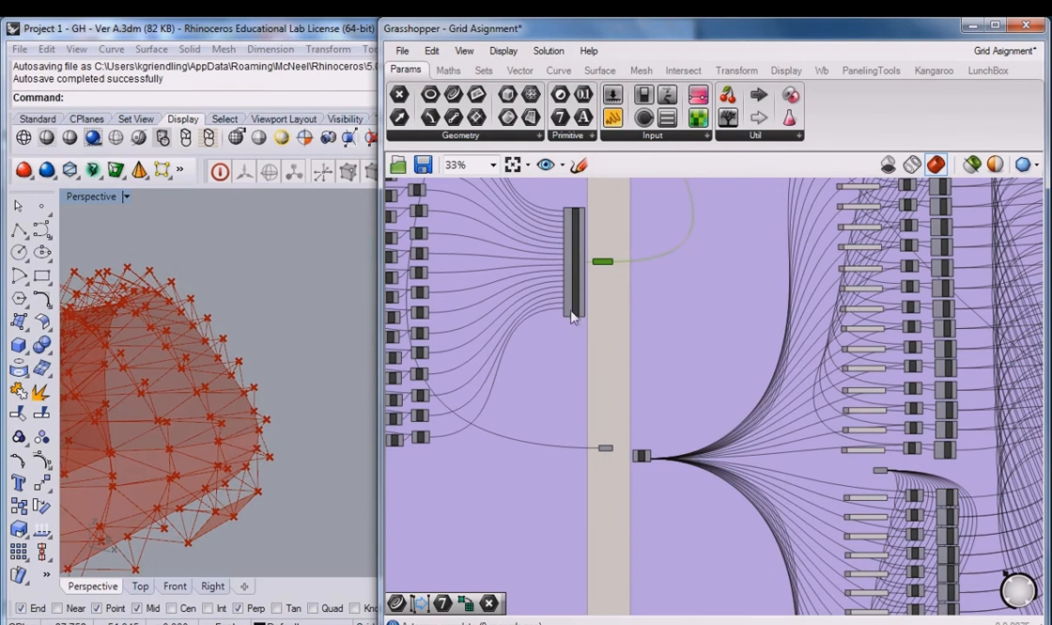
{"action": "scroll", "scroll_direction": "down", "scroll_amount": 3}
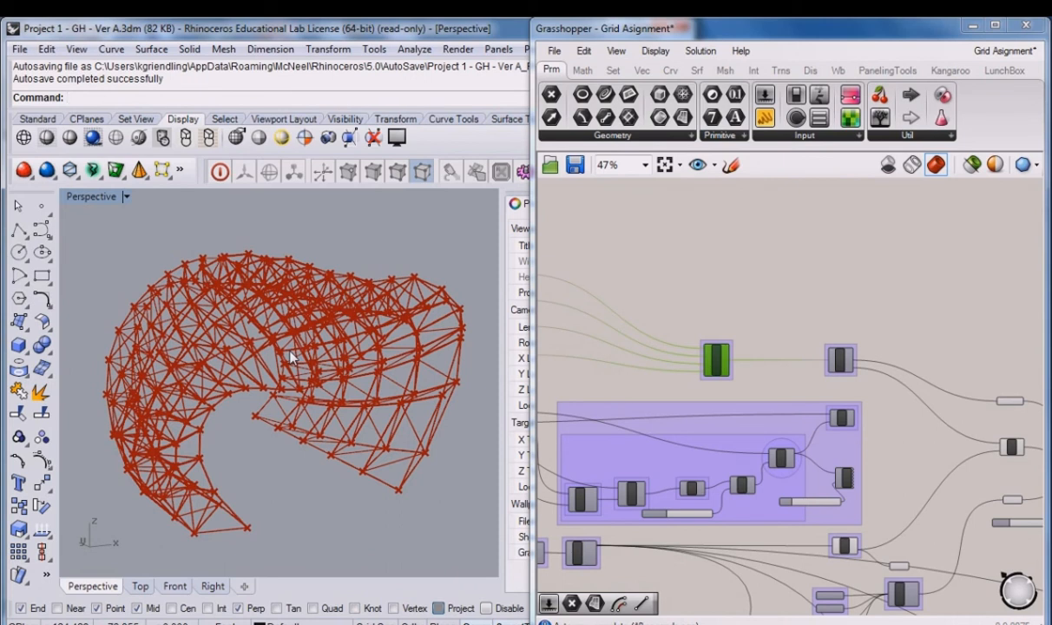
{"action": "mouse_move", "coordinate": [309, 356]}
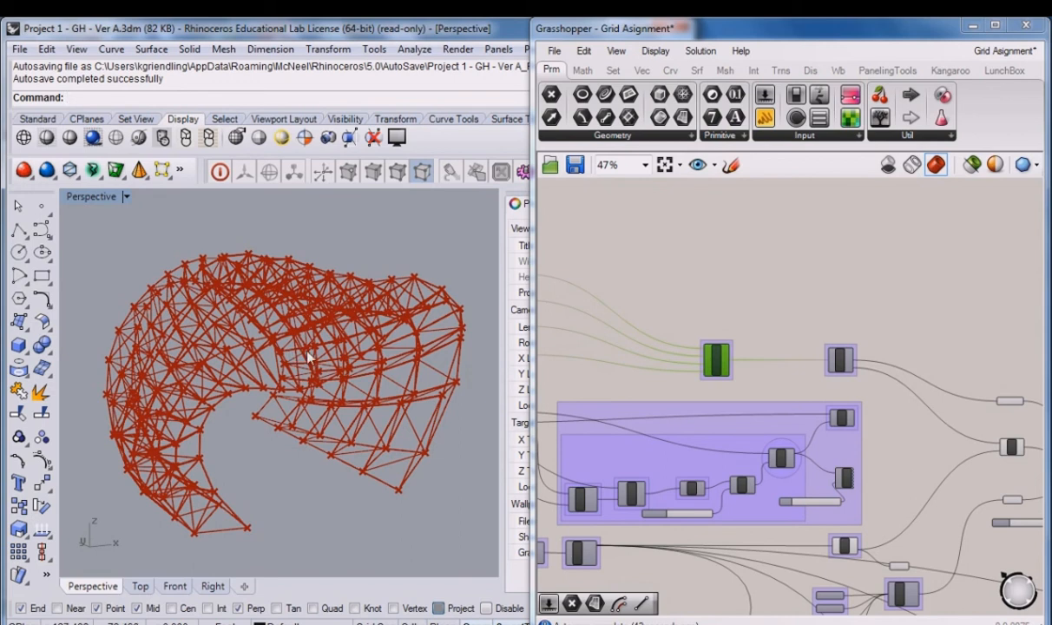
{"action": "mouse_move", "coordinate": [405, 268]}
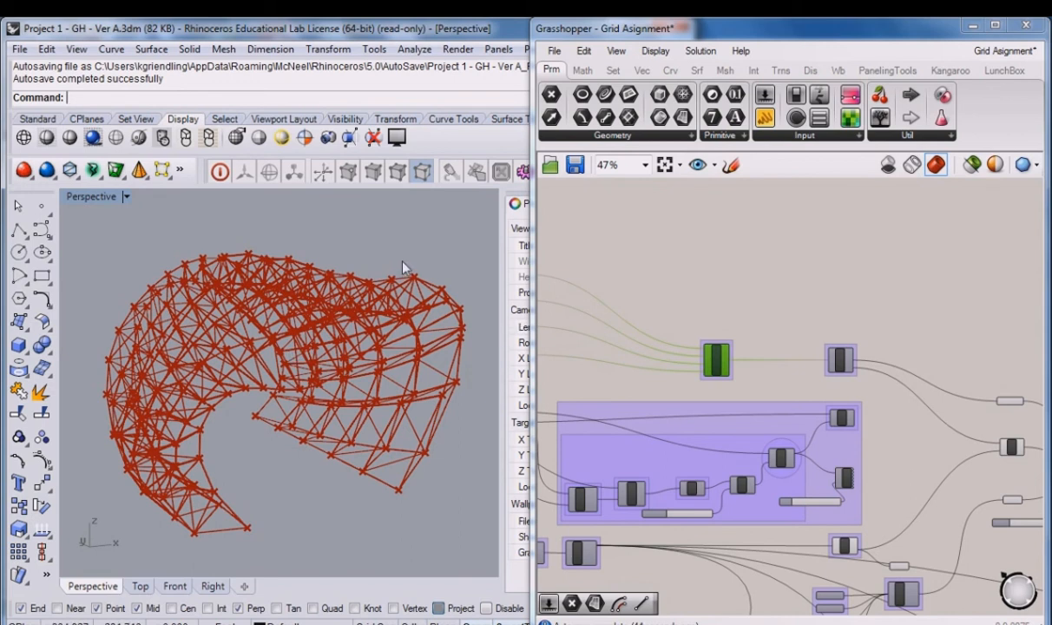